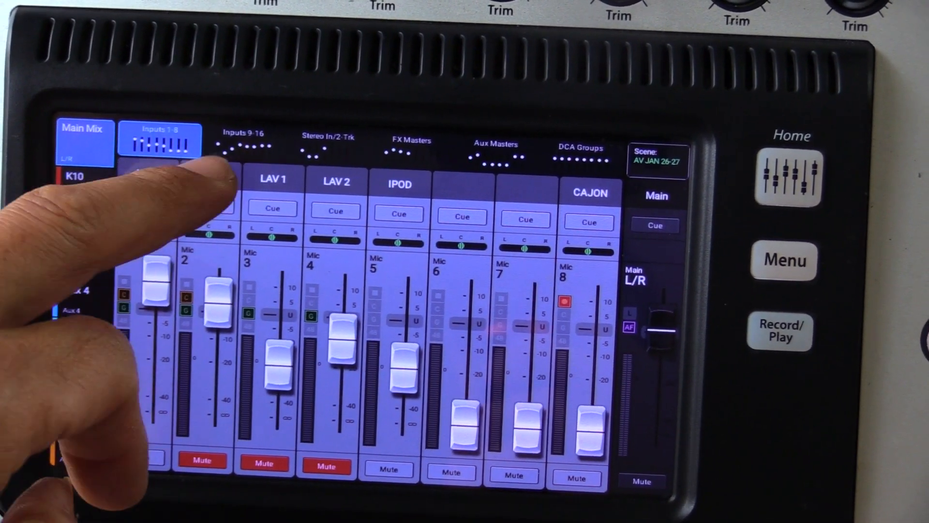
# Show input faders 9–16, Rod Vox through Cas iPod, in the main mix.
pyautogui.click(243, 141)
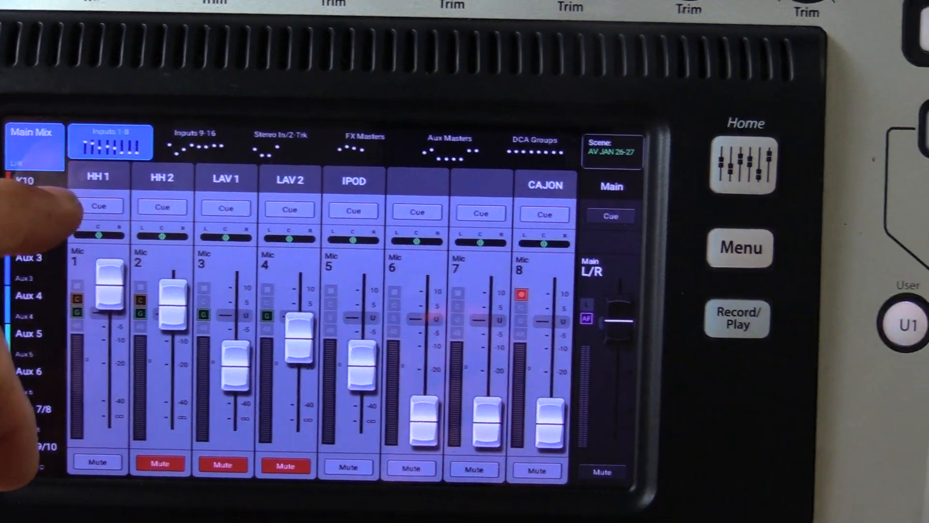
pyautogui.click(228, 141)
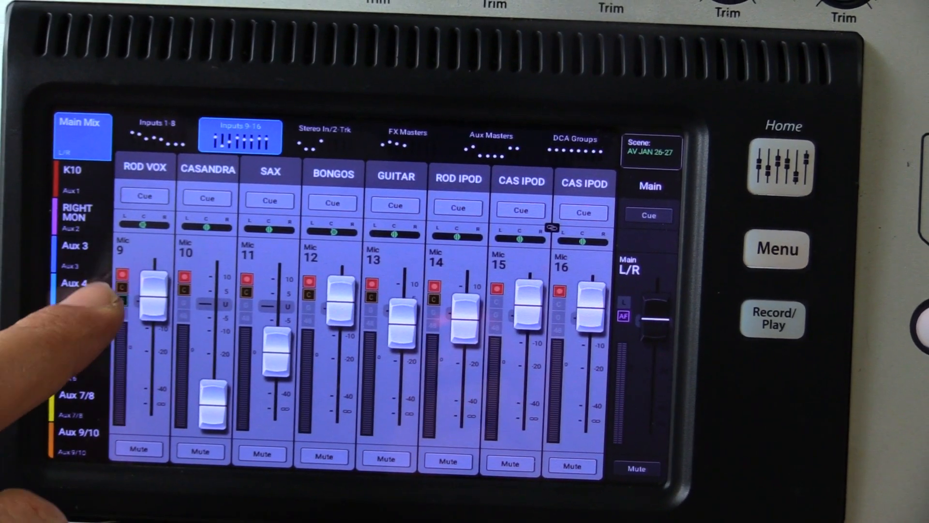
pyautogui.click(157, 135)
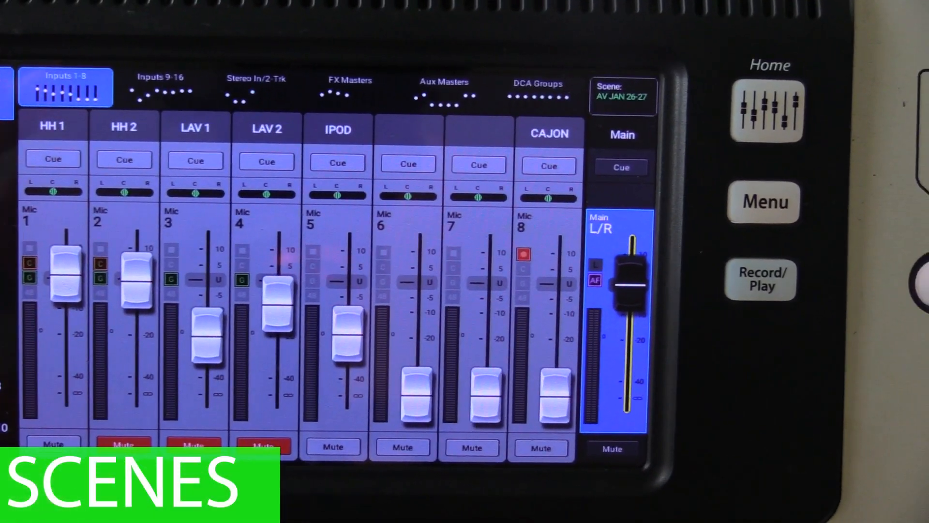
# Open the main menu with the hardware Menu button.
pyautogui.click(761, 202)
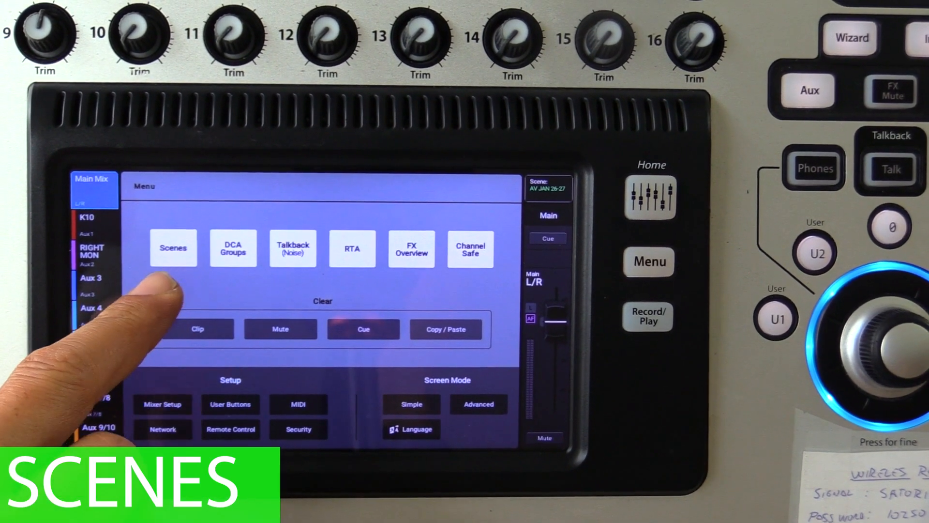
# Open the Mixer Scenes page listing factory and saved scenes.
pyautogui.click(172, 248)
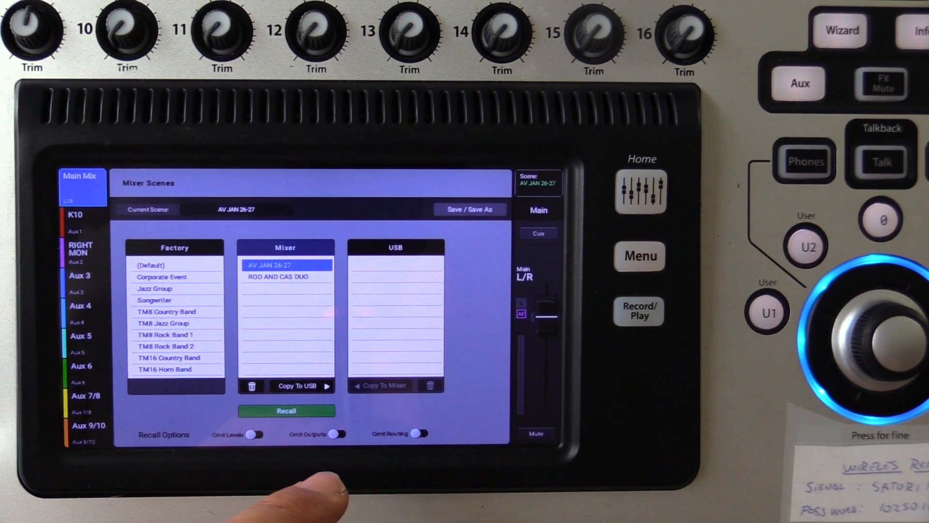
# Recall the 'AV JAN 26-27' scene and confirm with Yes.
pyautogui.click(286, 410)
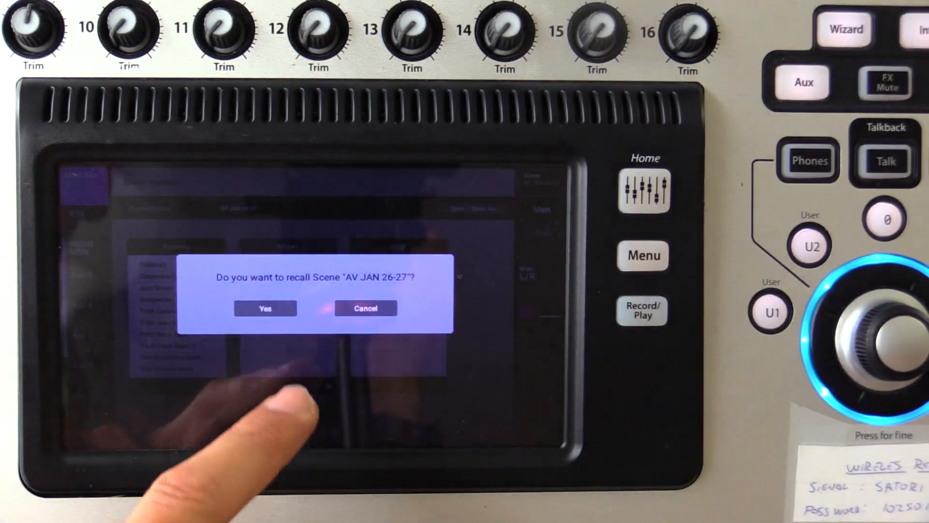
pyautogui.click(265, 309)
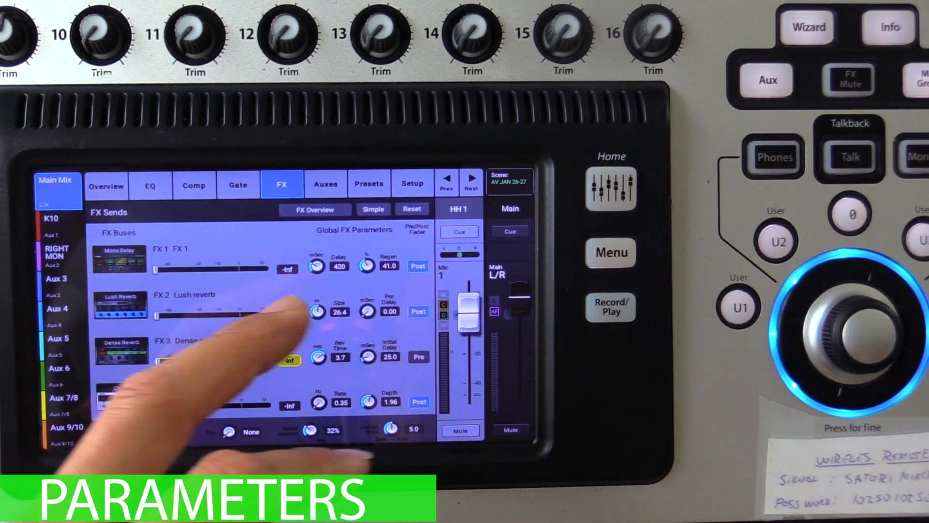
# Show the HH 1 gate page: -56 dB threshold, 47 dB attenuation, 100 ms hold.
pyautogui.click(238, 177)
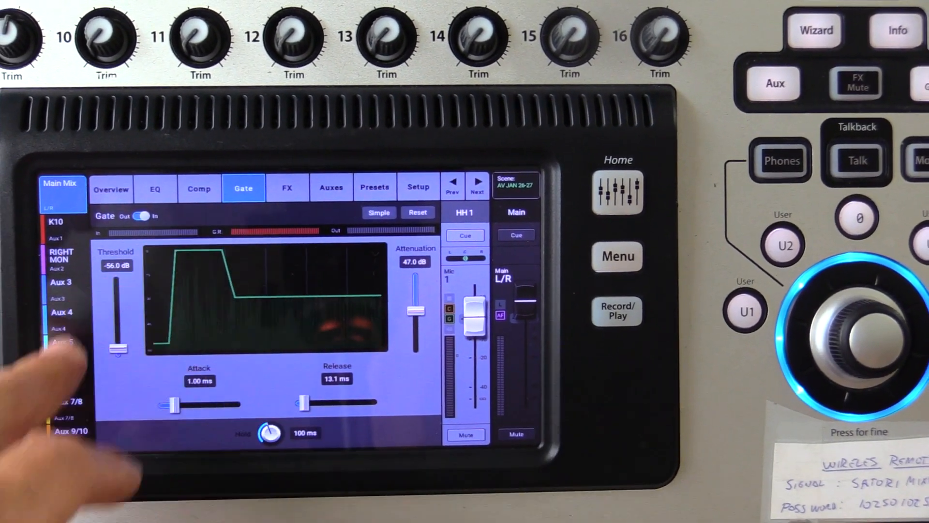
pyautogui.click(284, 182)
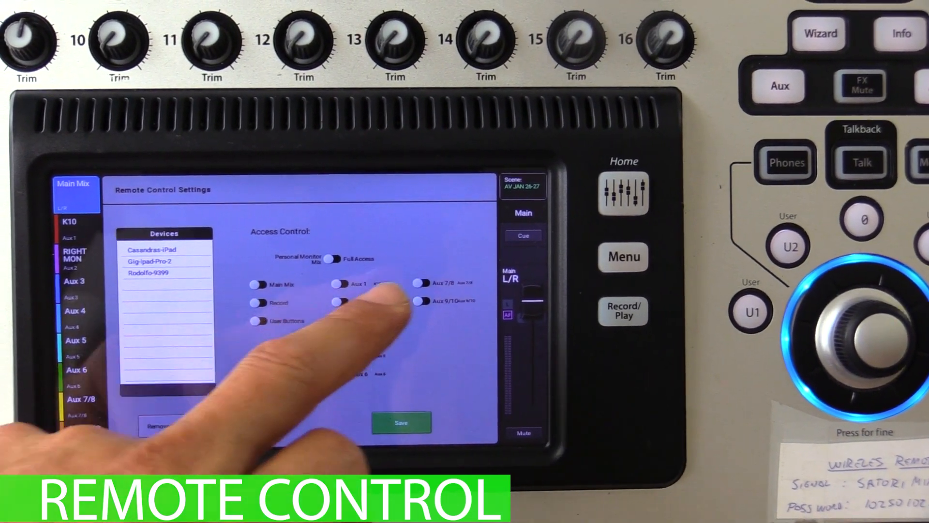
# Review Mixer Setup showing software version 3.0.09551, then go back to the menu.
pyautogui.click(623, 256)
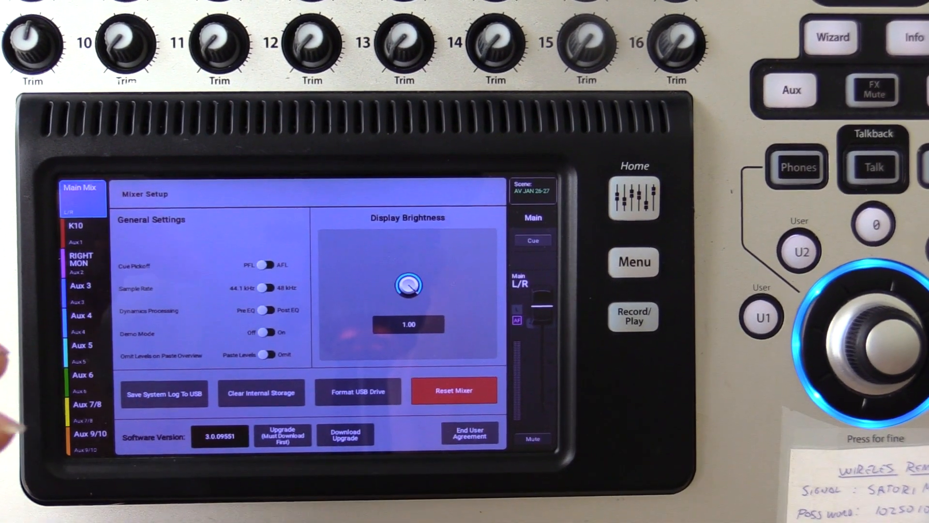
pyautogui.click(633, 262)
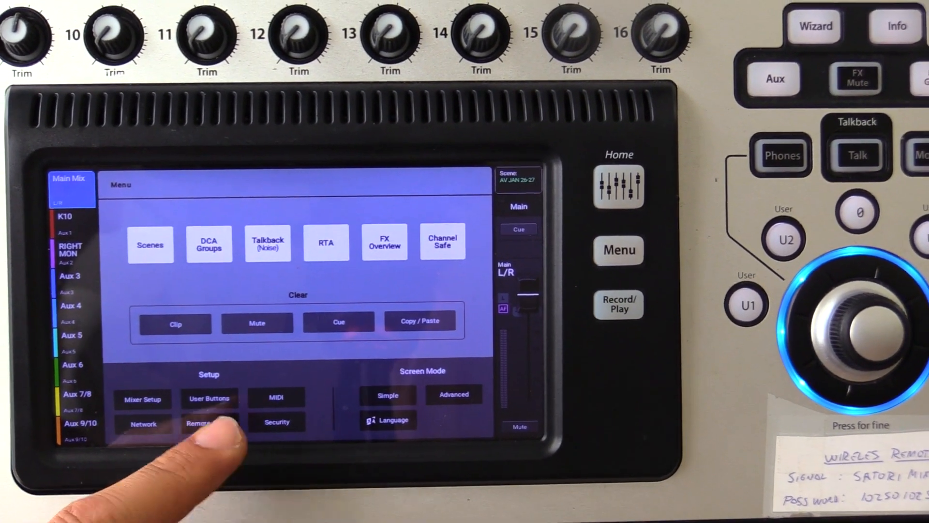
# Reopen Remote Control Settings and select device Rodolfo-9399.
pyautogui.click(198, 422)
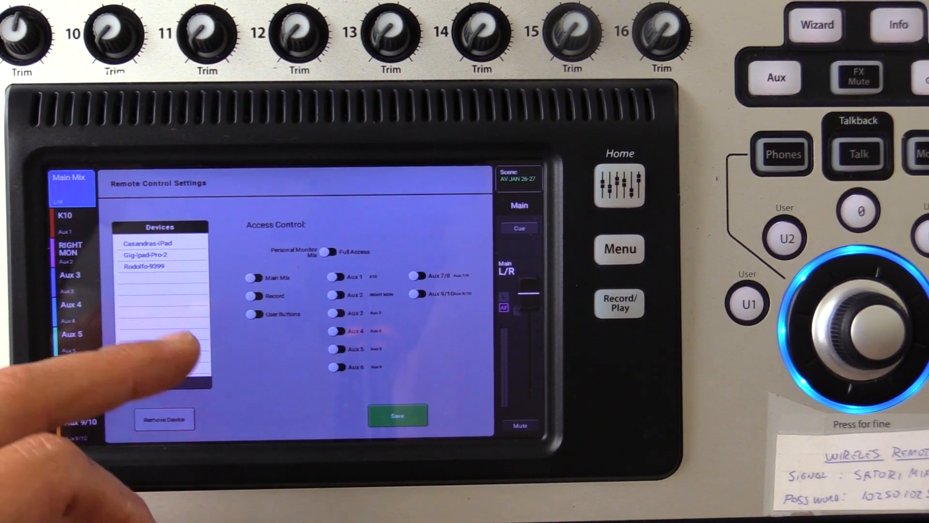
pyautogui.click(148, 267)
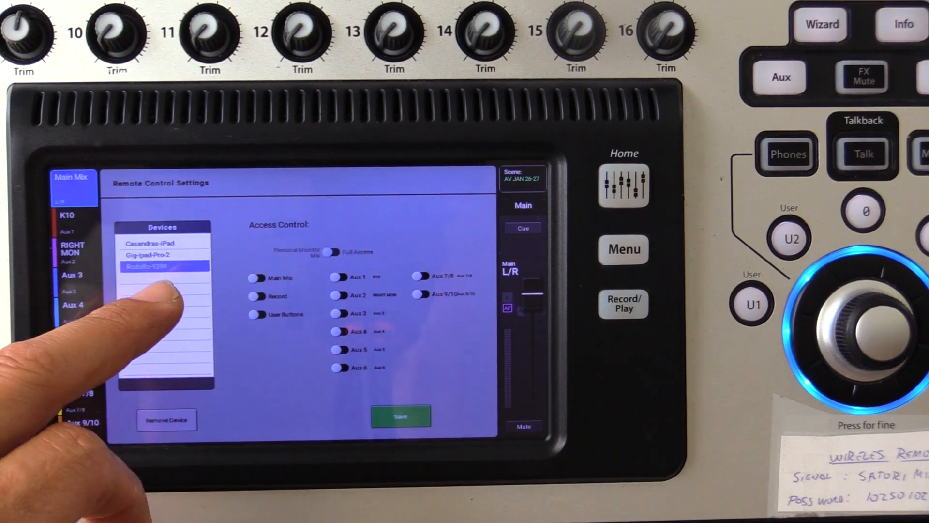